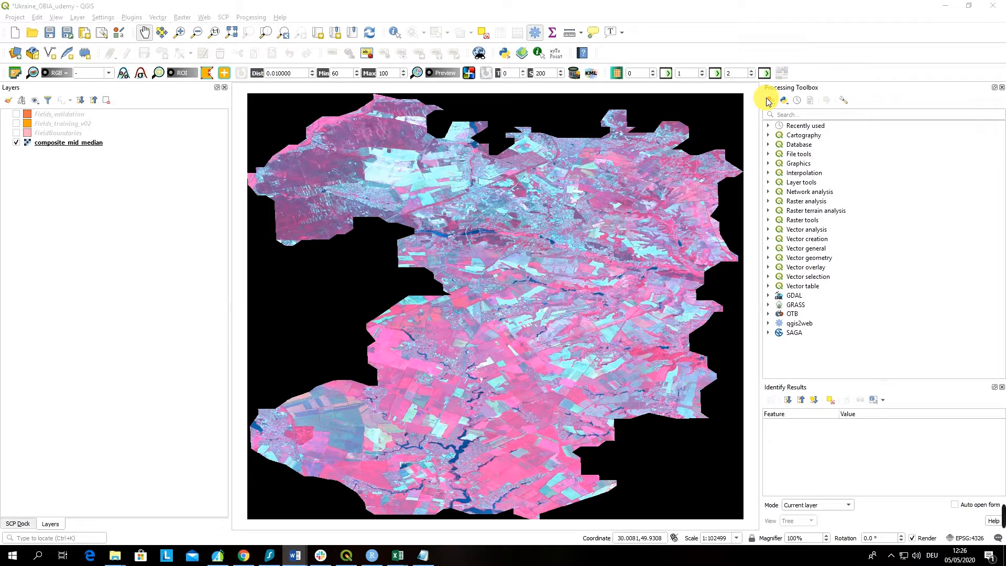
mouse_move(800, 196)
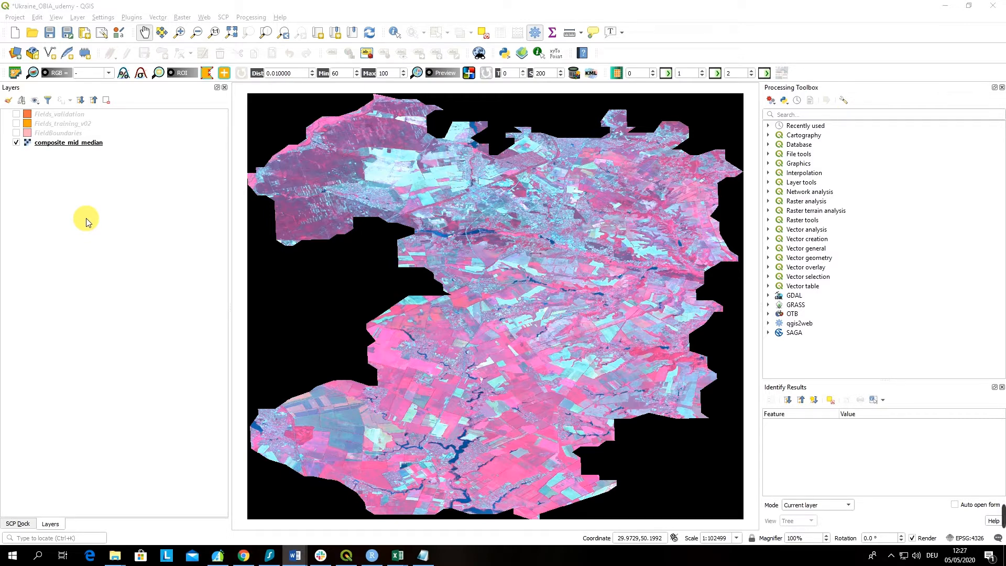
mouse_move(232, 285)
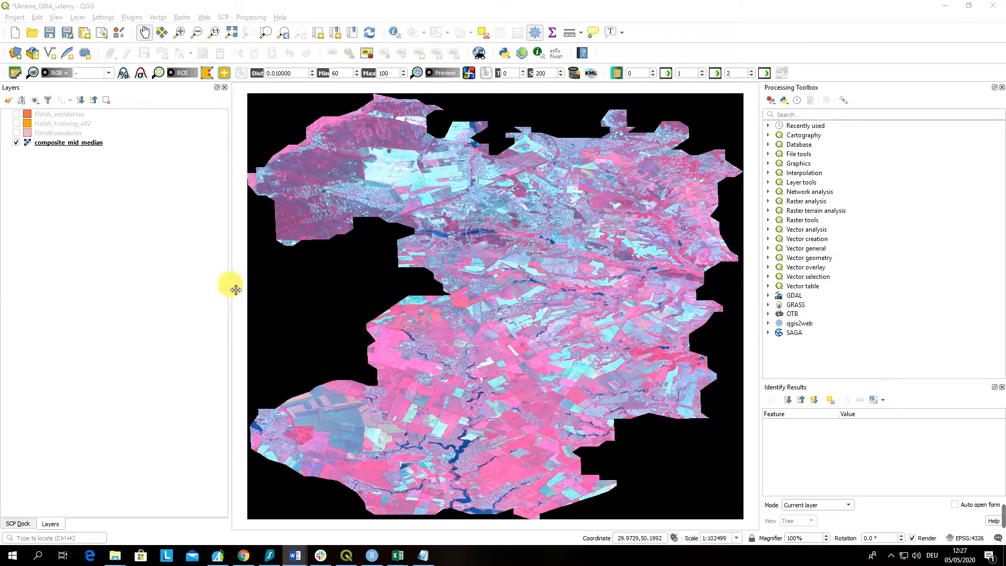
Expand OTB > Segmentation in the Processing Toolbox and bring up the Segmentation algorithm's parameters.
click(768, 256)
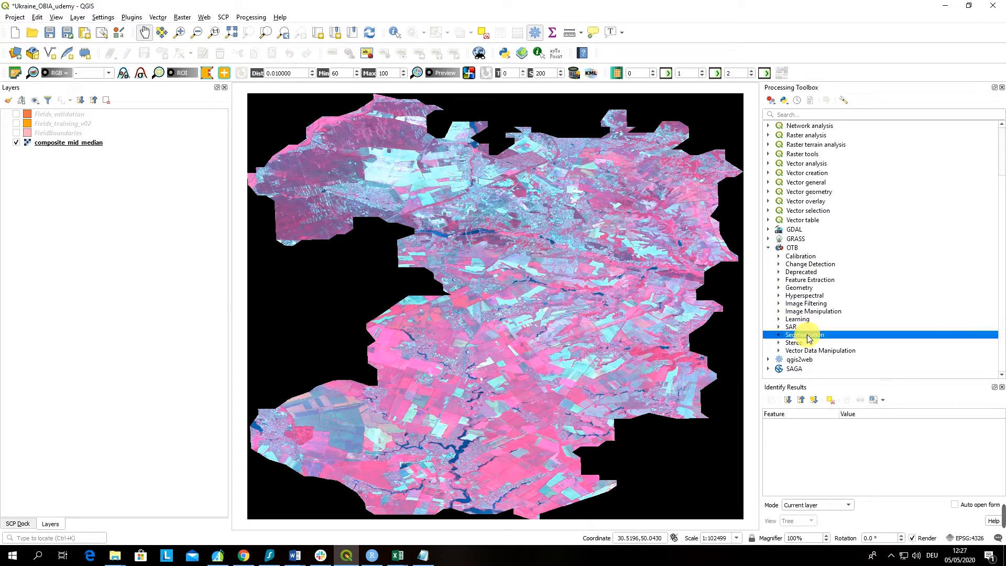
click(779, 334)
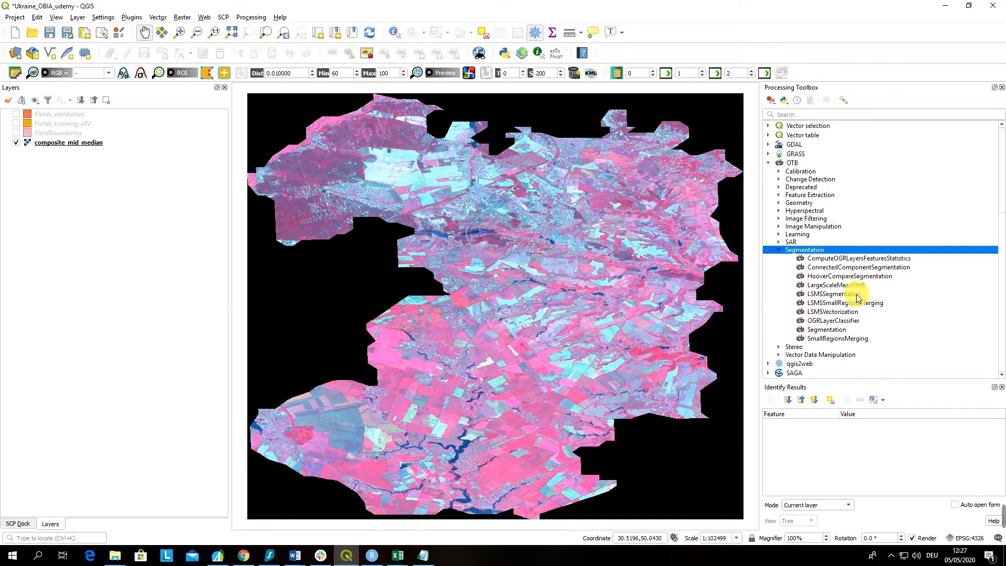
double_click(827, 330)
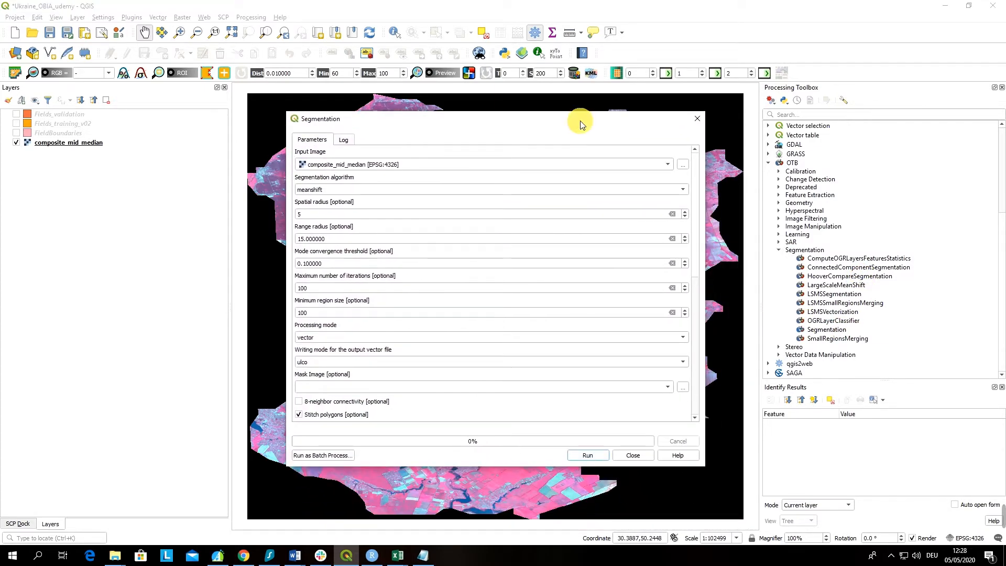
mouse_move(639, 190)
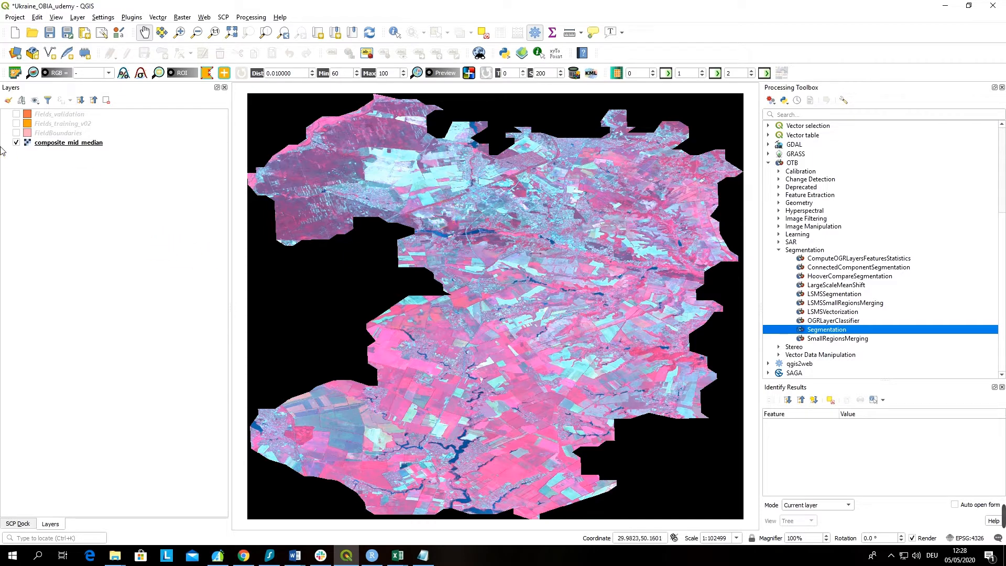
click(16, 133)
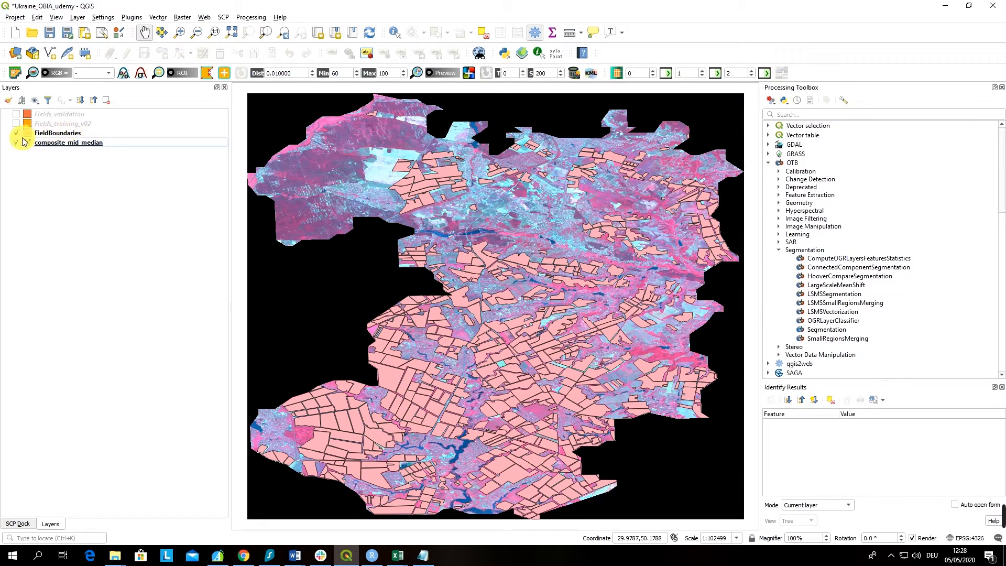
click(16, 133)
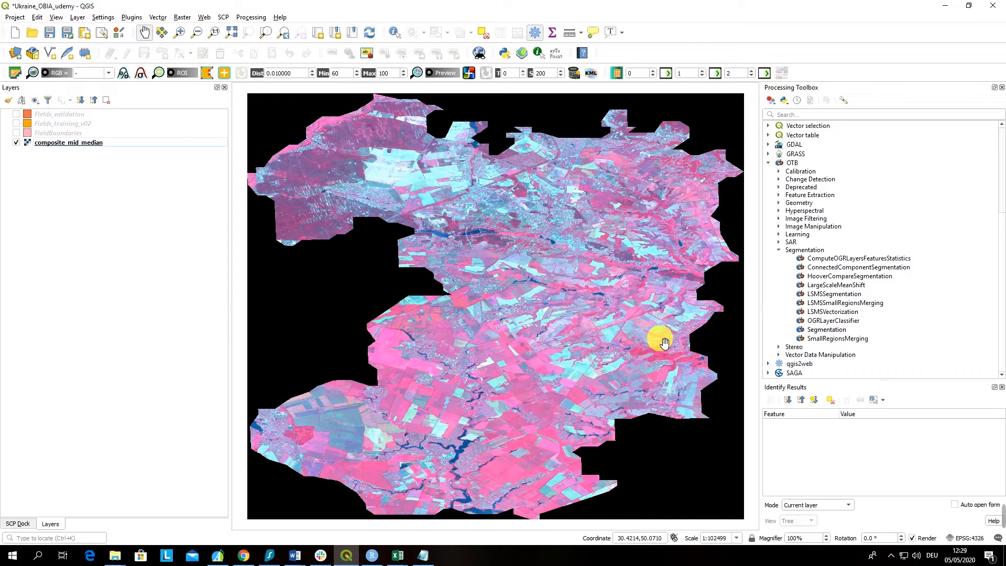
mouse_move(581, 462)
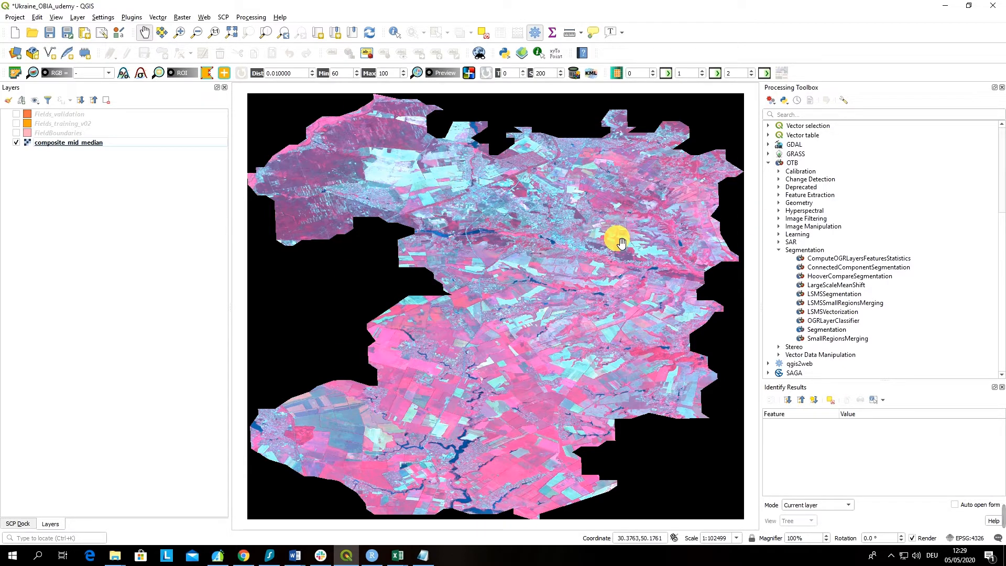
mouse_move(586, 286)
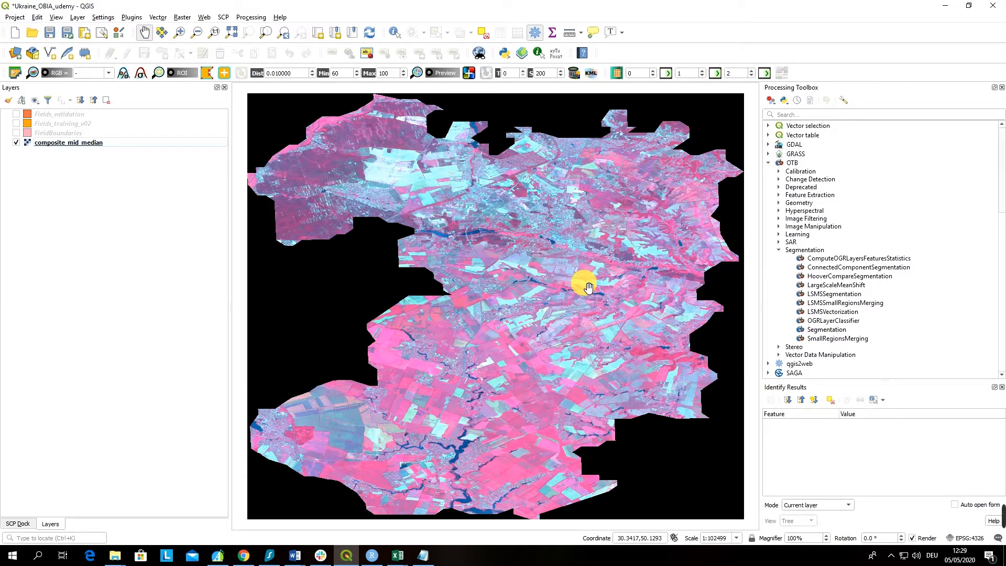
mouse_move(579, 324)
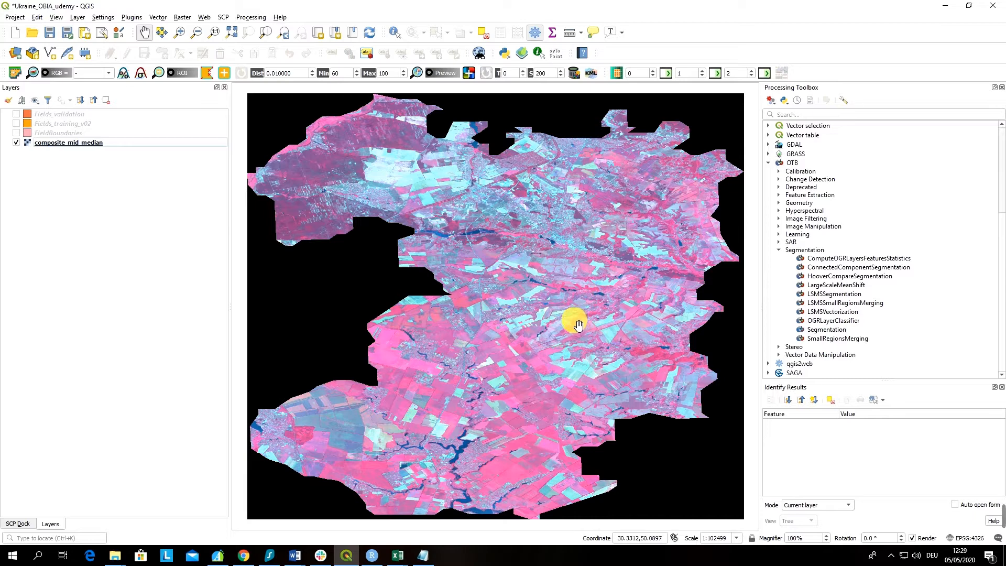
mouse_move(539, 429)
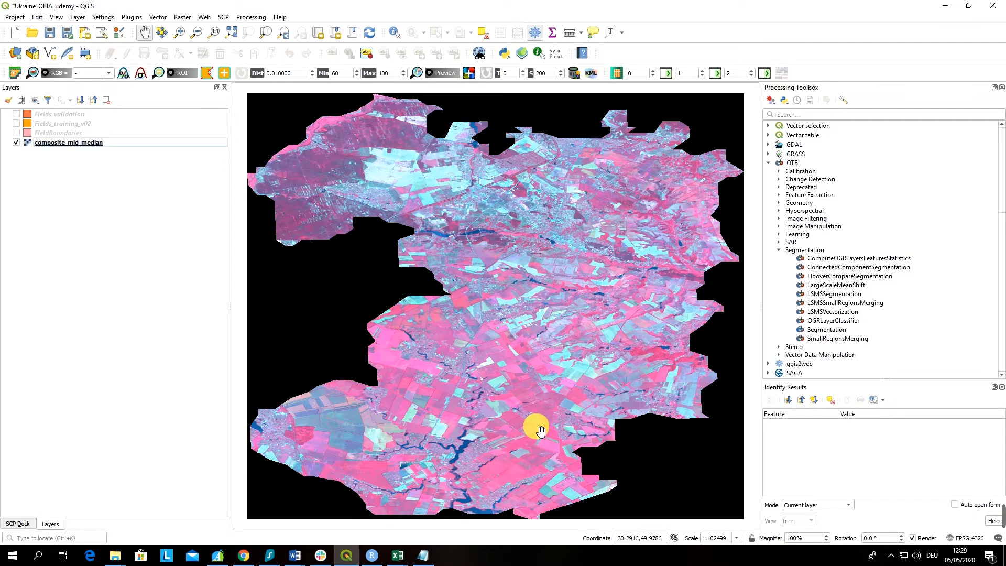
mouse_move(532, 493)
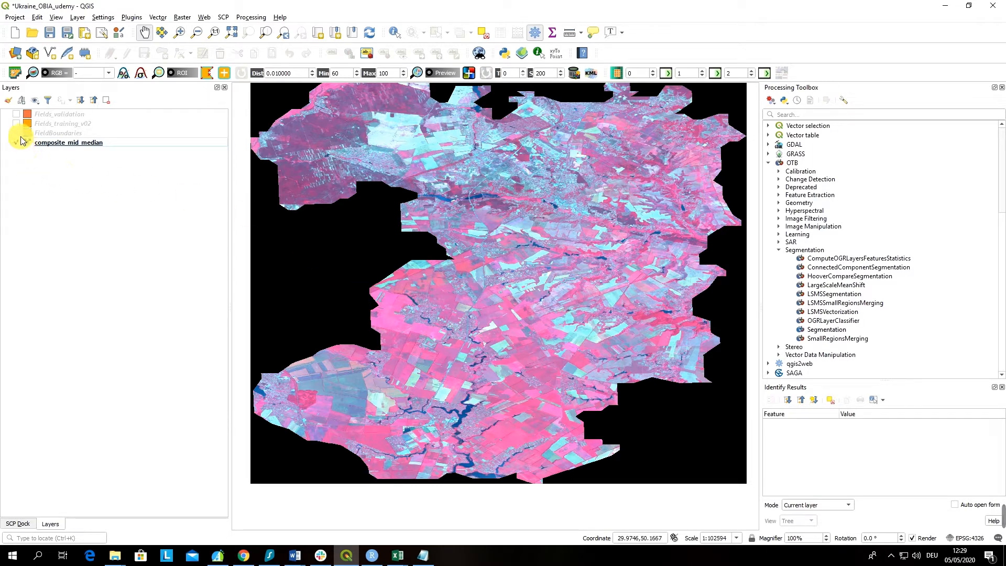
Make FieldBoundaries visible and restyle it with the 'outline blue' symbol, no fill, applying the change.
click(16, 134)
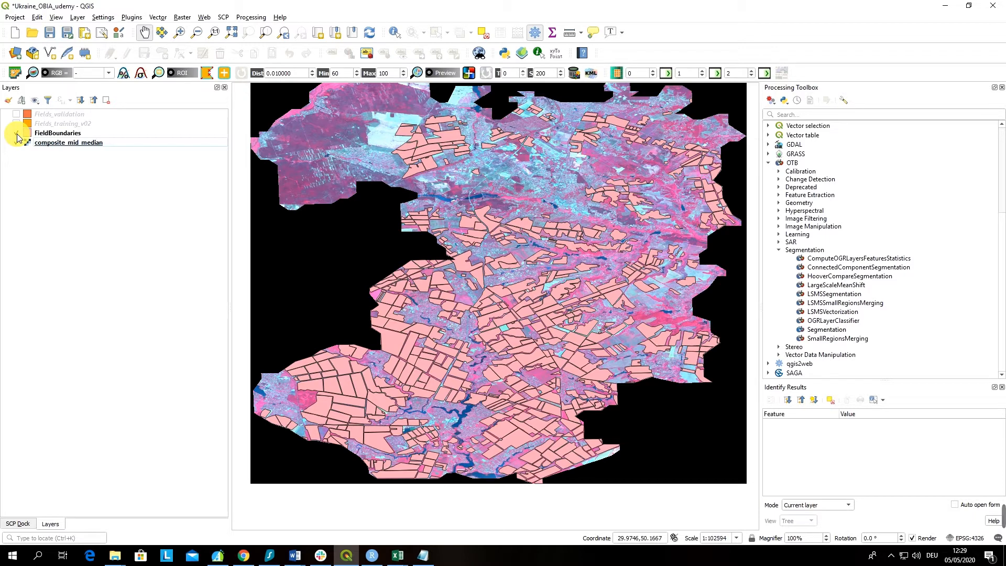
click(17, 133)
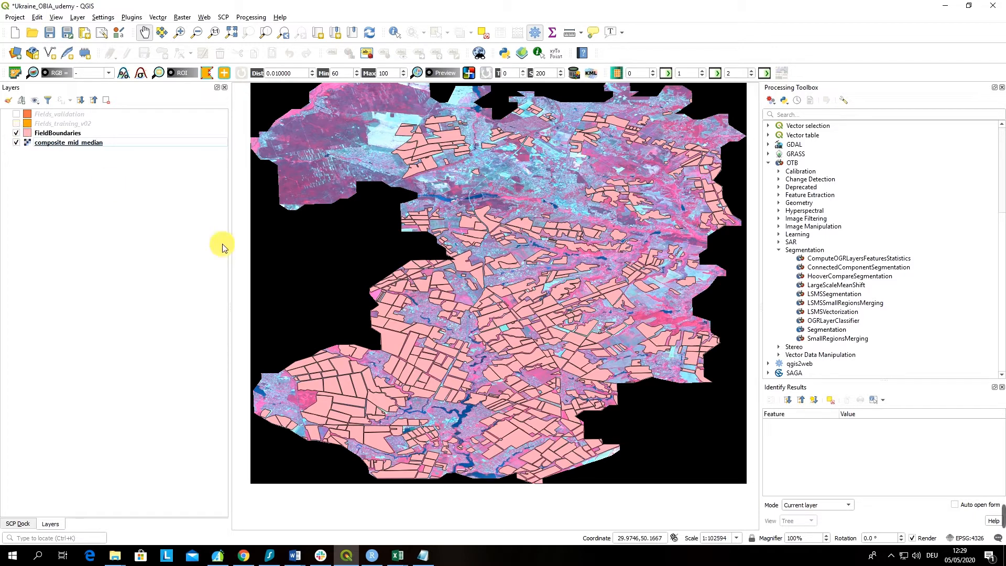
click(58, 133)
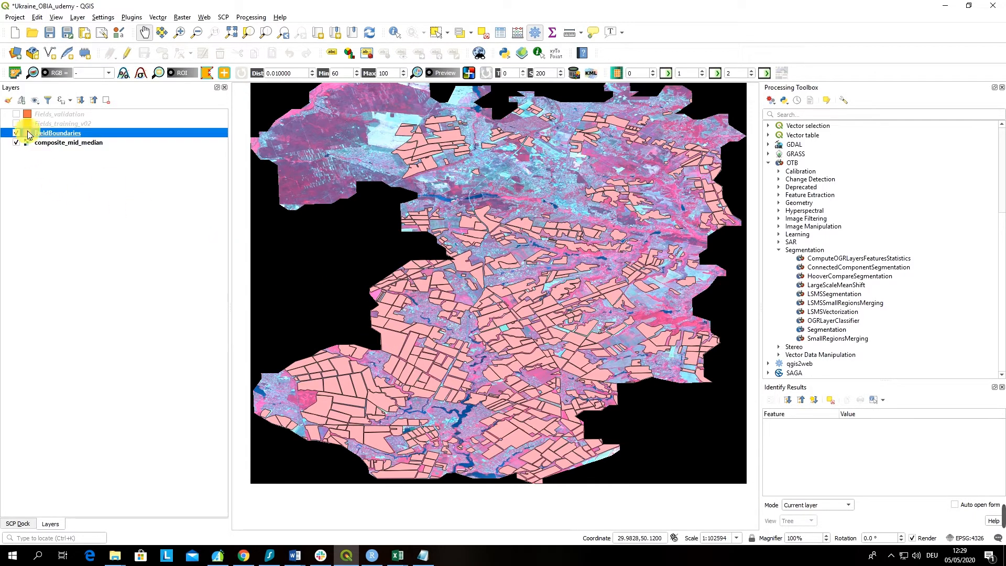
double_click(57, 133)
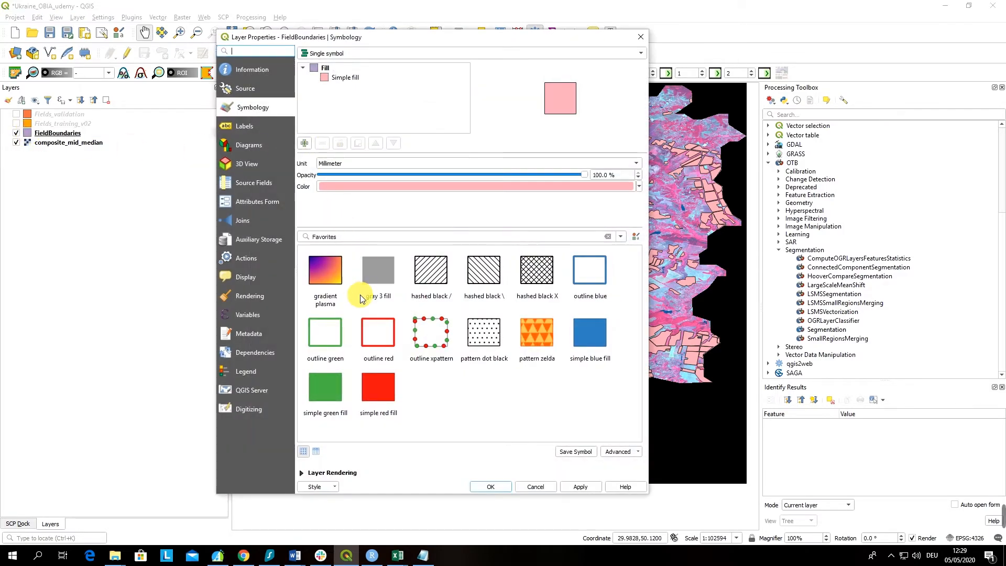
click(580, 486)
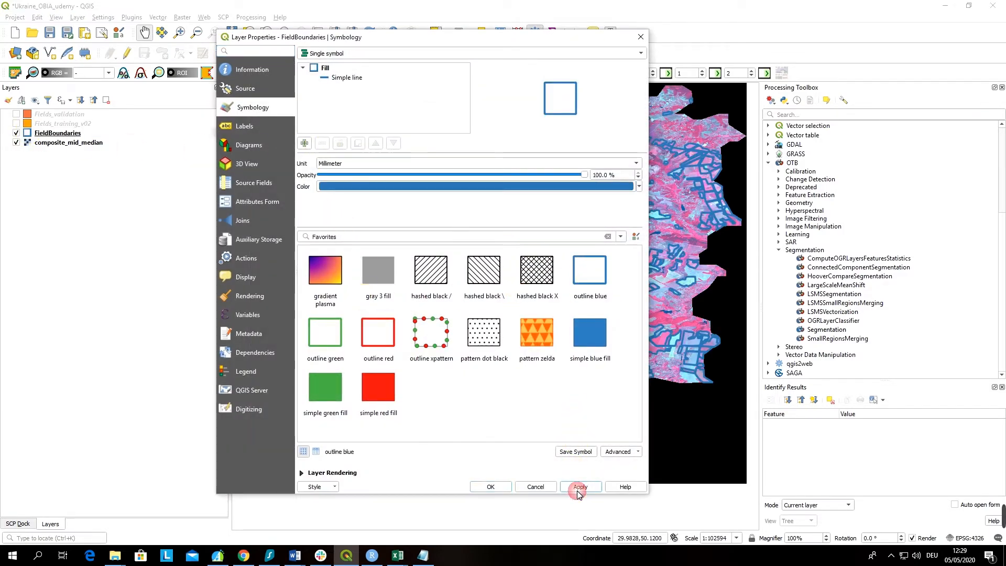
click(491, 487)
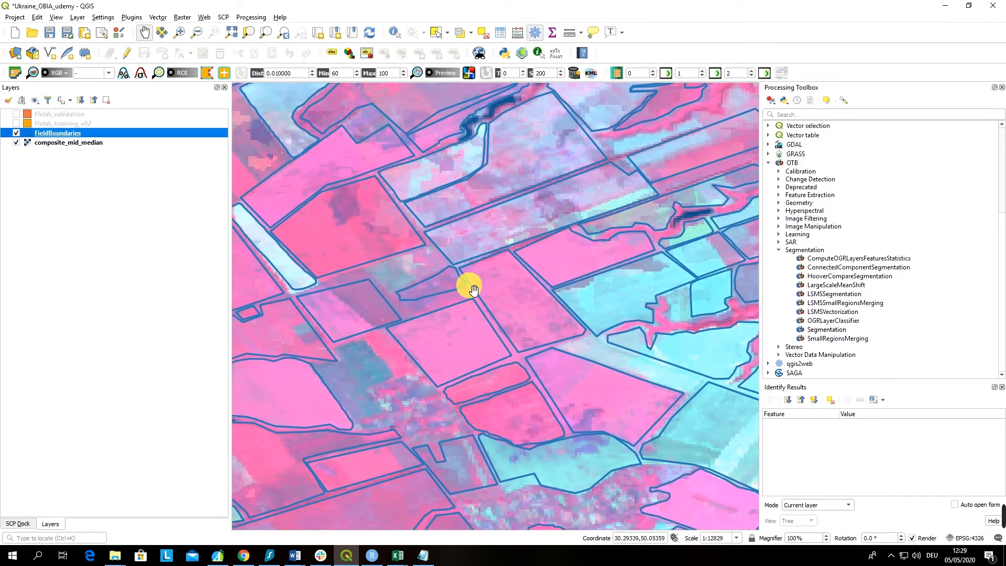
mouse_move(498, 287)
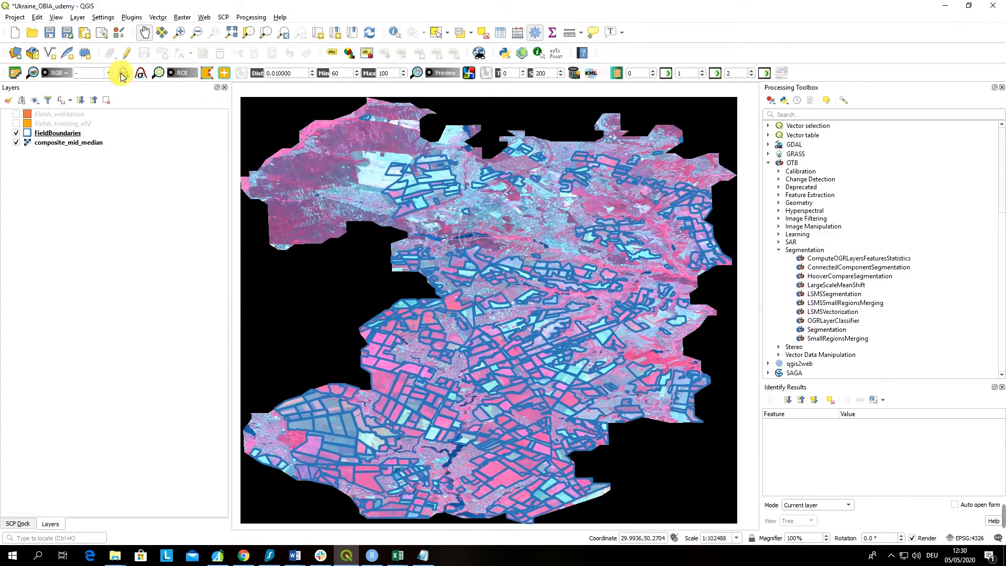
Toggle FieldBoundaries off, on and off again to compare the composite with and without outlines.
click(16, 133)
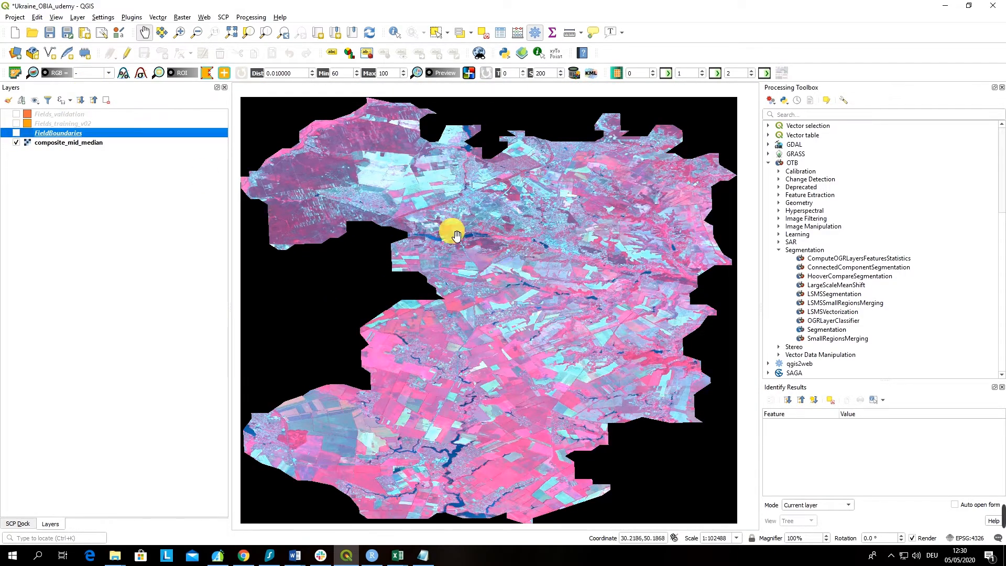
click(15, 134)
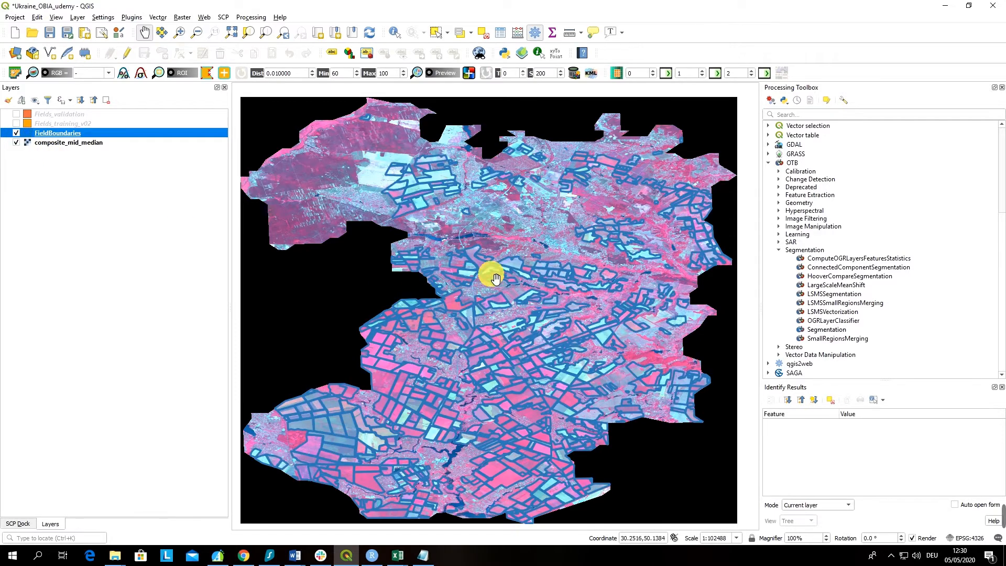
mouse_move(496, 298)
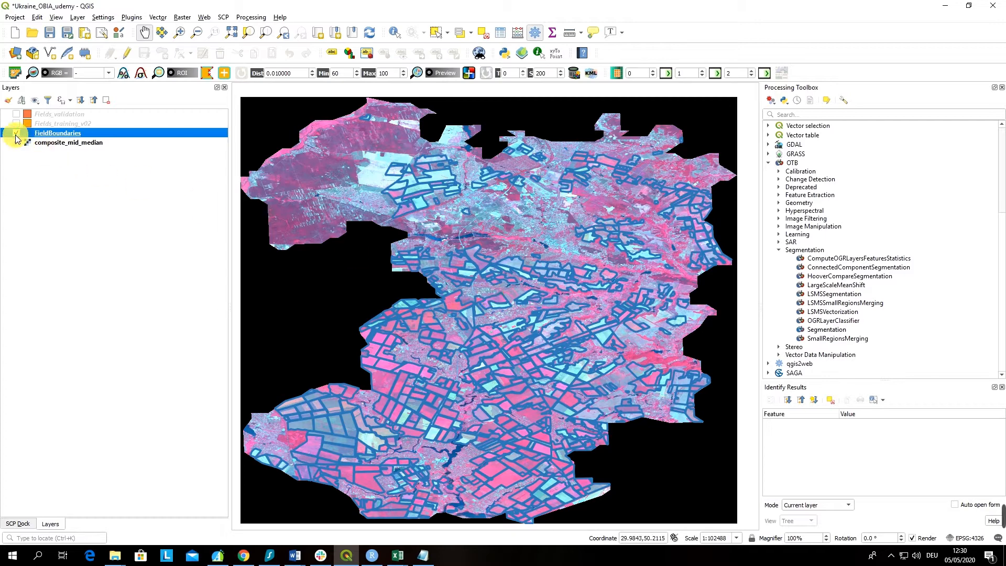
click(16, 133)
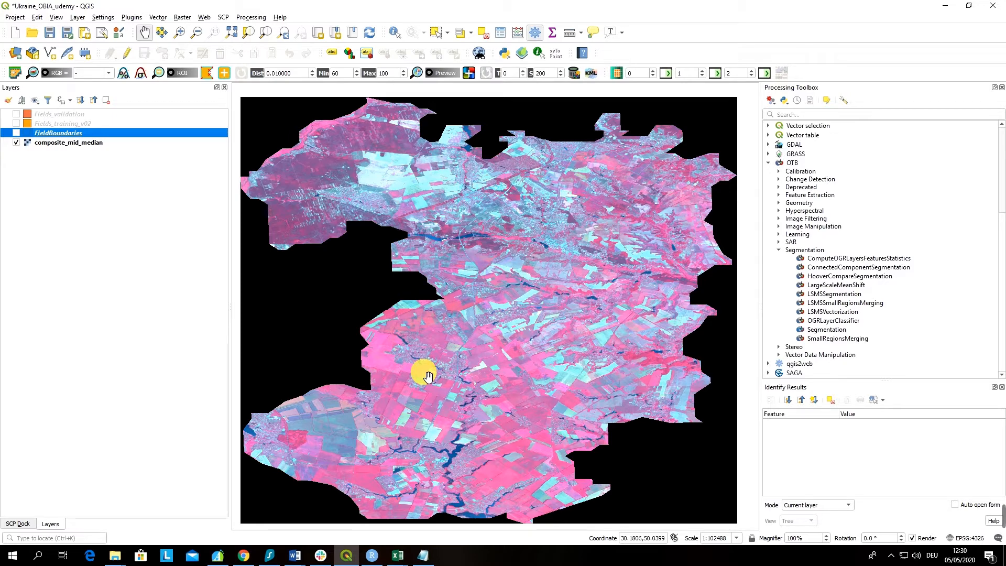
click(16, 133)
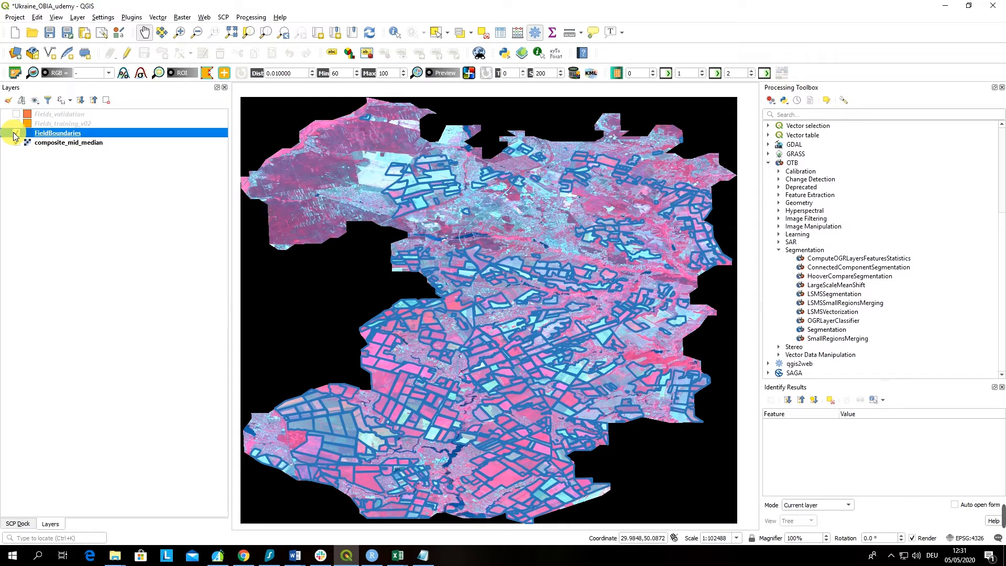
click(16, 134)
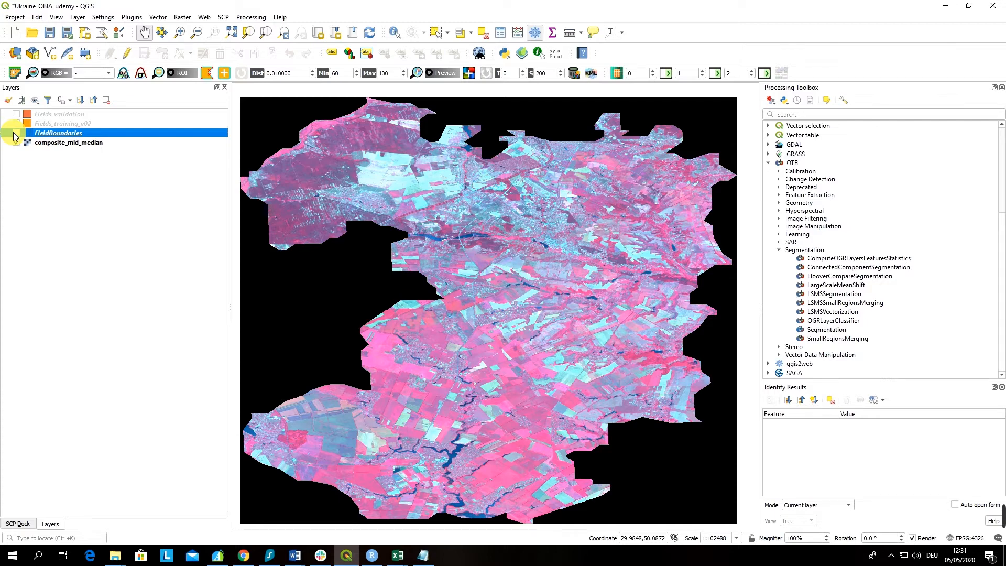
click(15, 133)
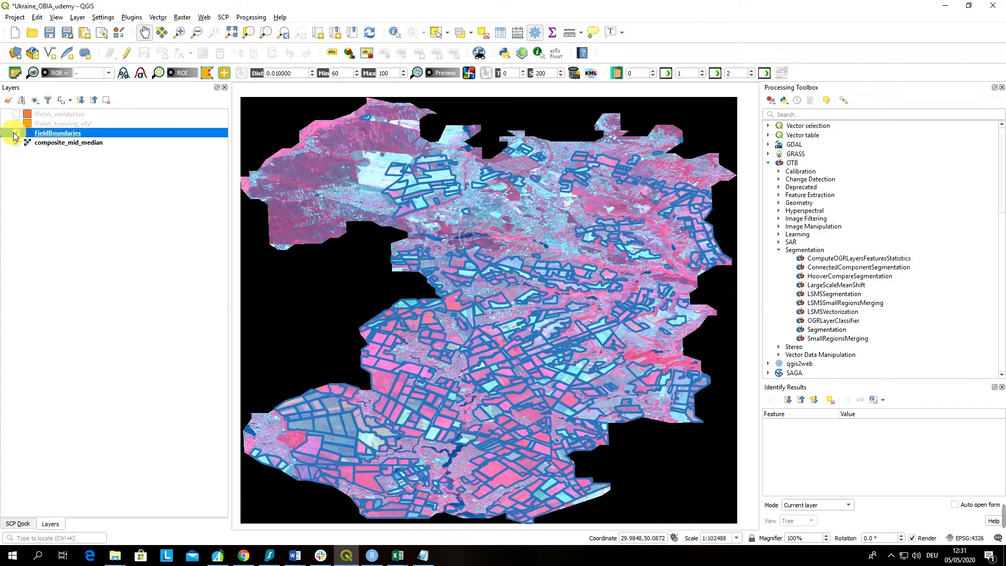
click(16, 134)
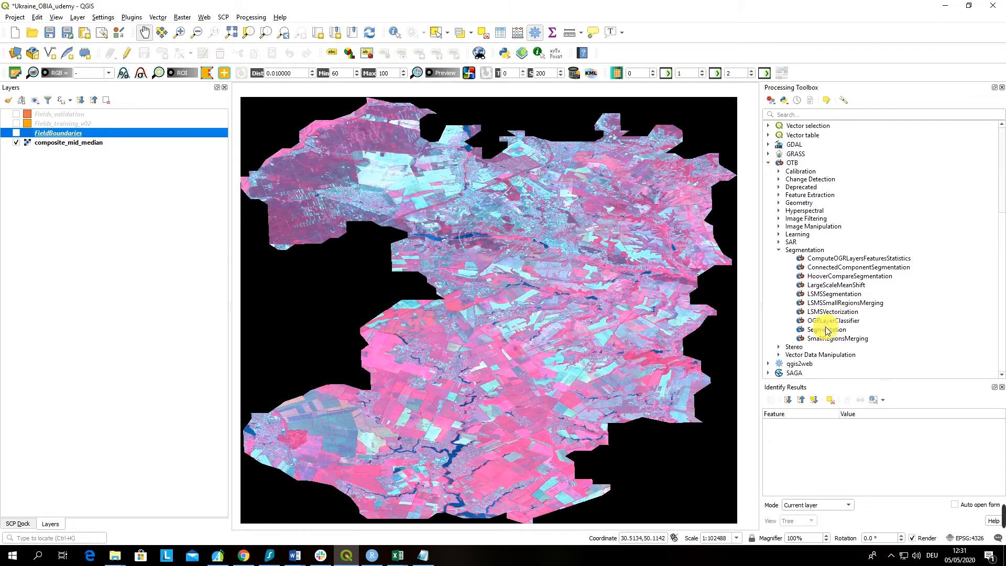
Reopen the OTB Segmentation dialog with an empty input image, then close it.
double_click(828, 329)
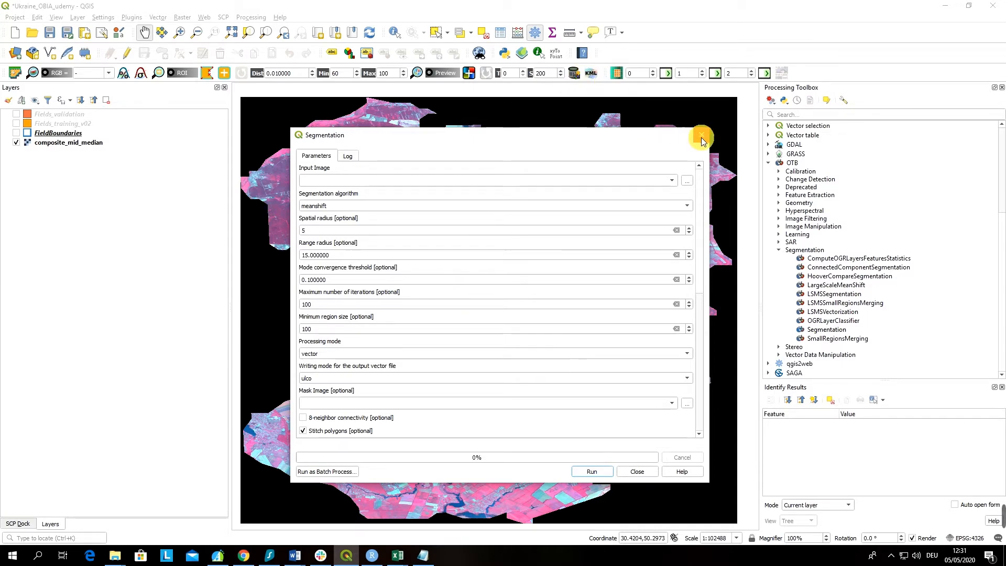
click(701, 137)
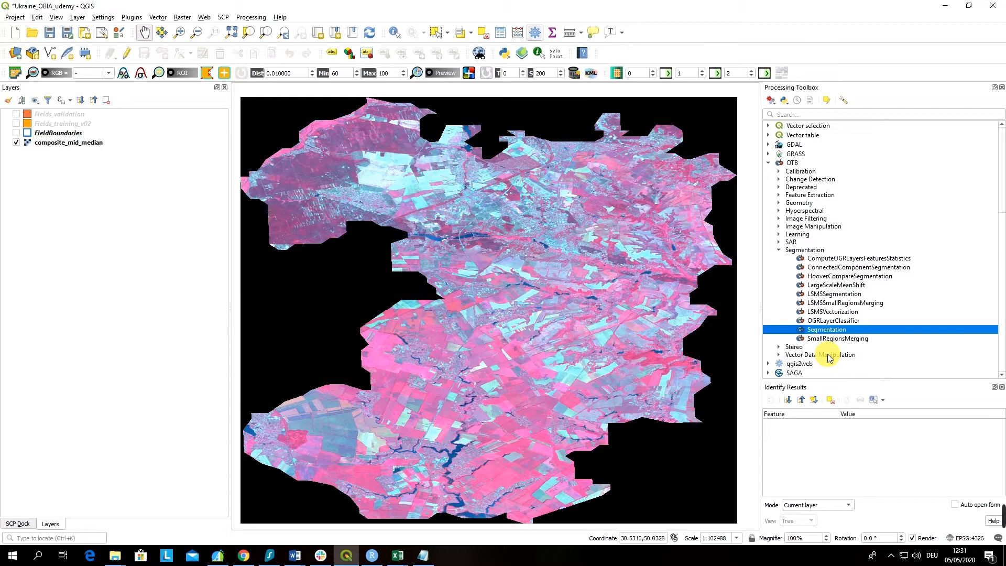
mouse_move(504, 289)
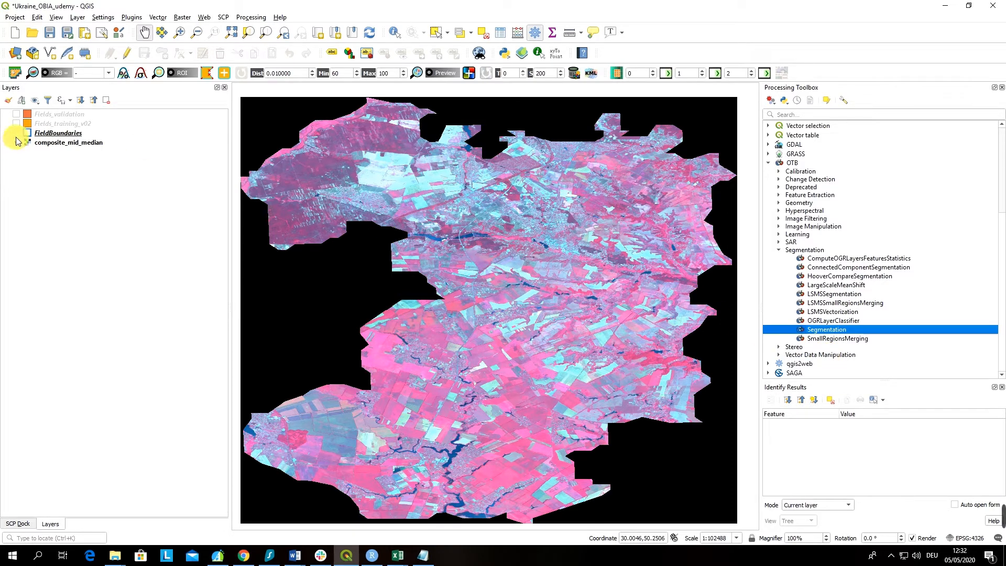
Select FieldBoundaries and switch its visibility off and back on so the blue outlines show.
click(57, 133)
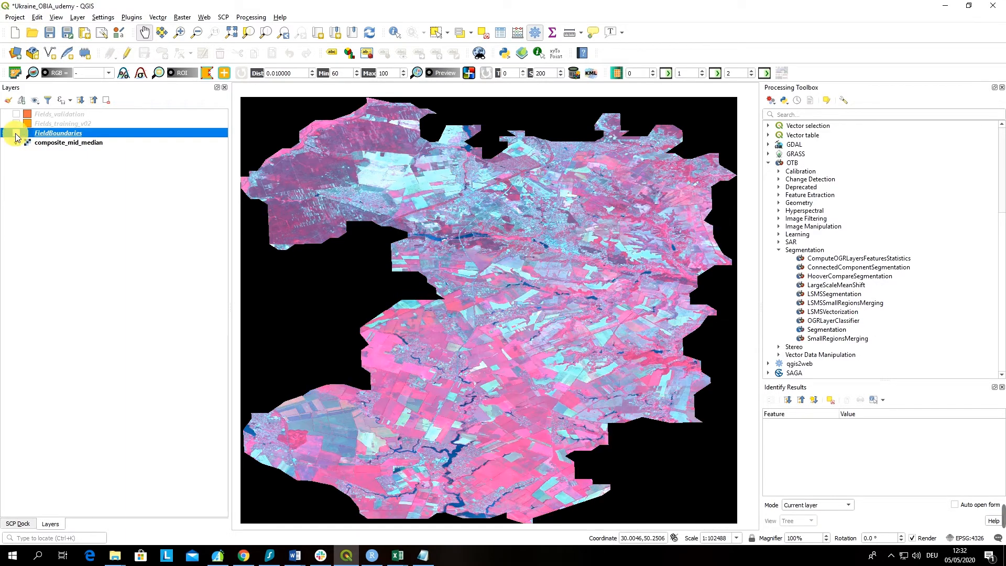
click(15, 133)
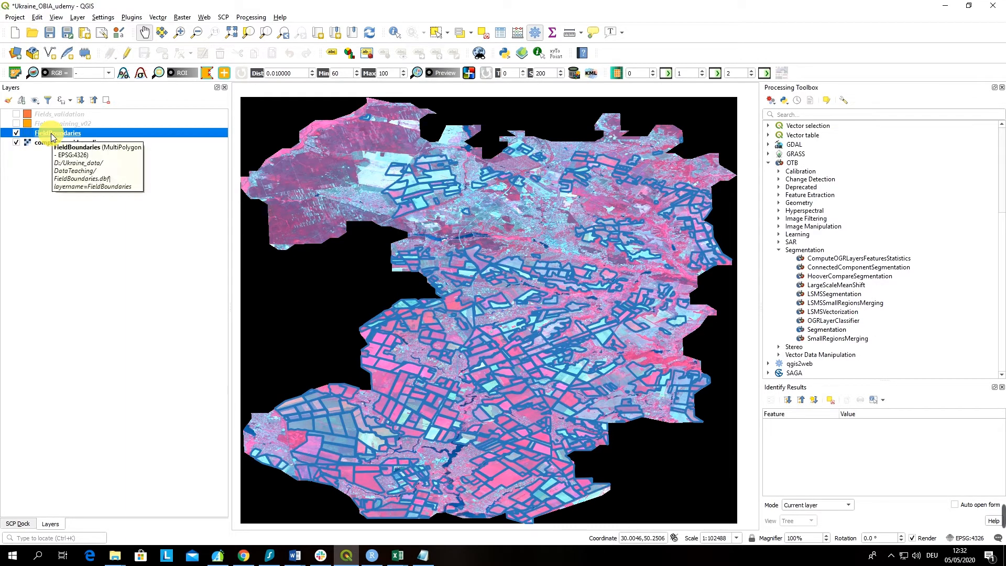
mouse_move(47, 144)
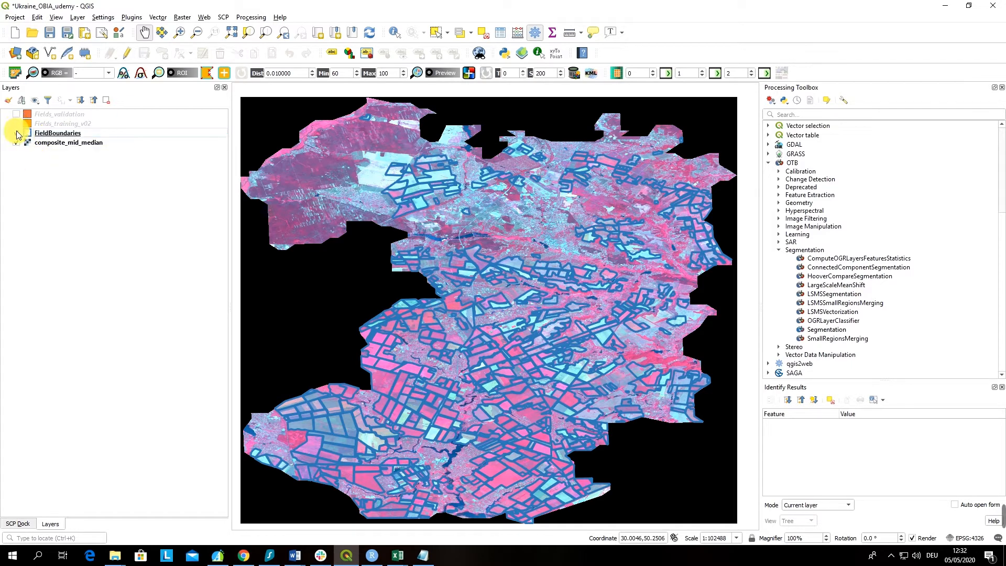
click(57, 133)
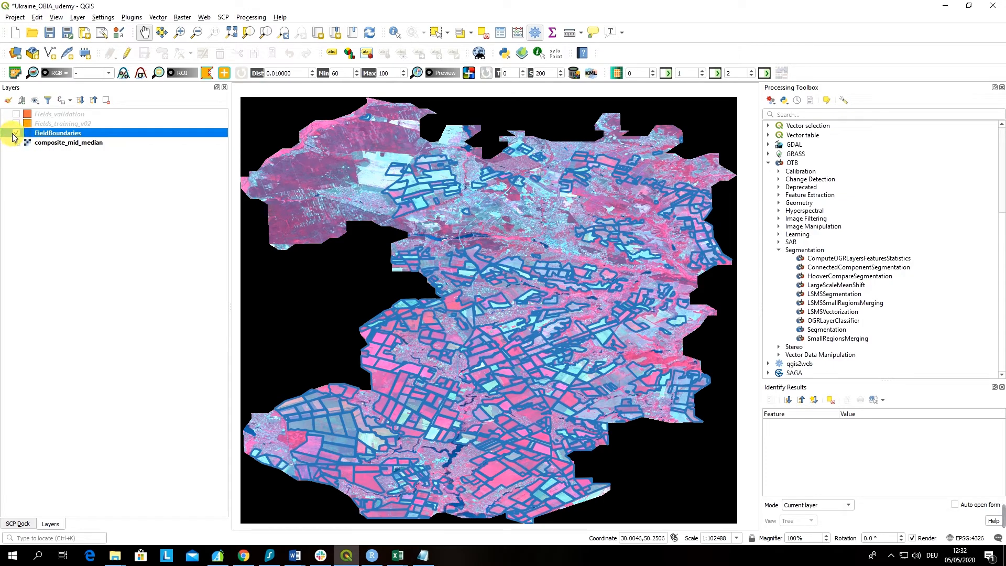
click(16, 133)
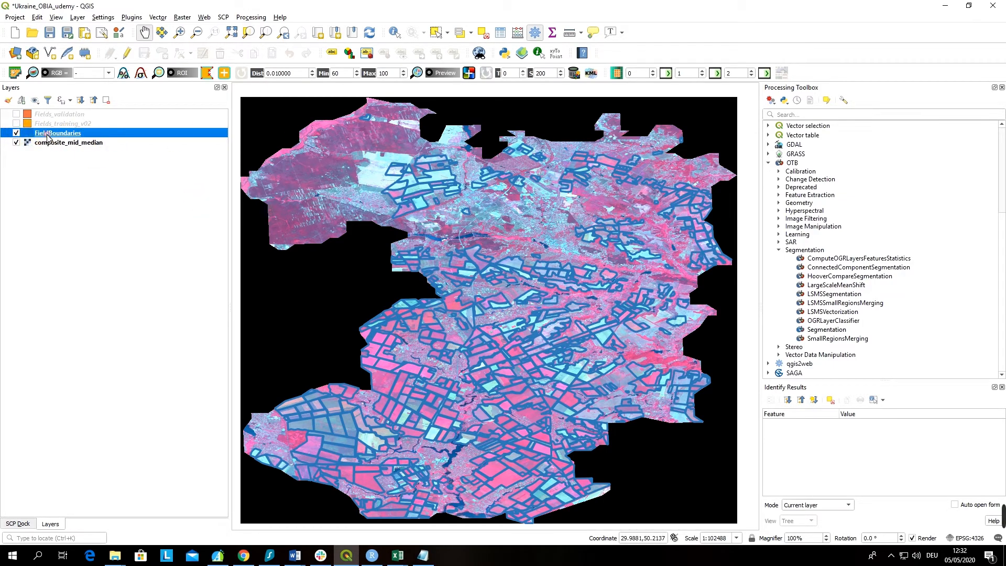
Hide FieldBoundaries and make the Fields_validation polygons visible over the composite.
click(16, 133)
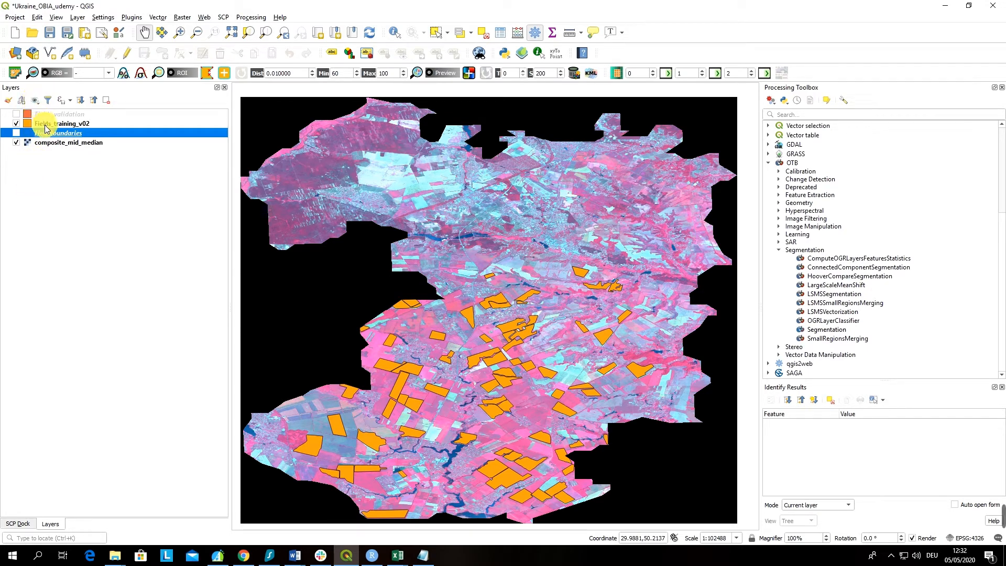
click(61, 113)
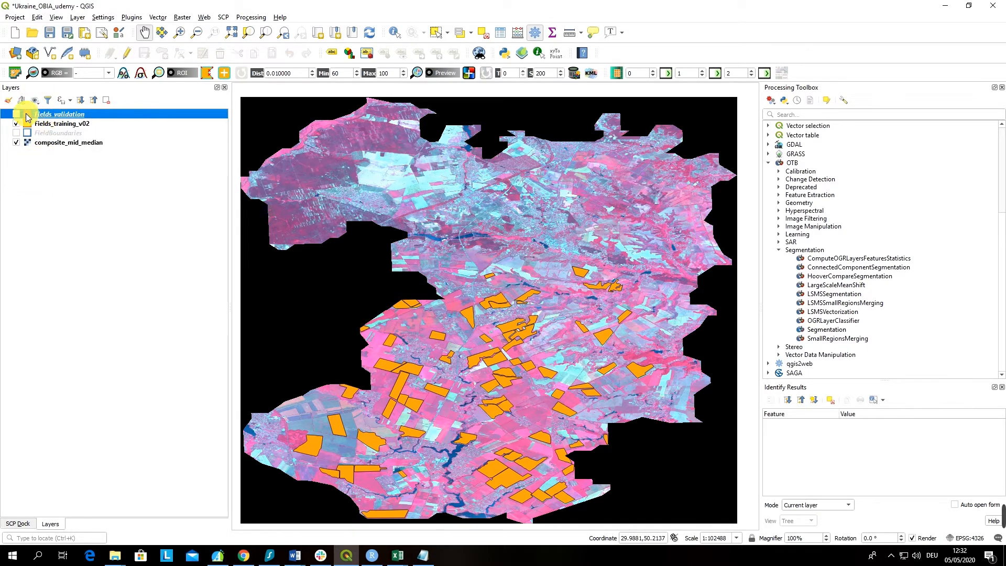
click(16, 113)
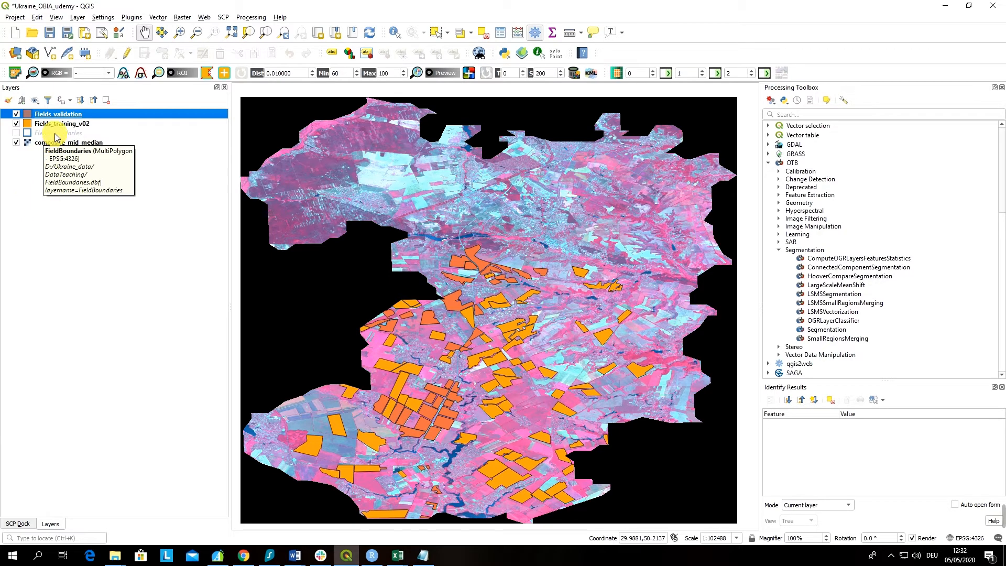
right_click(58, 124)
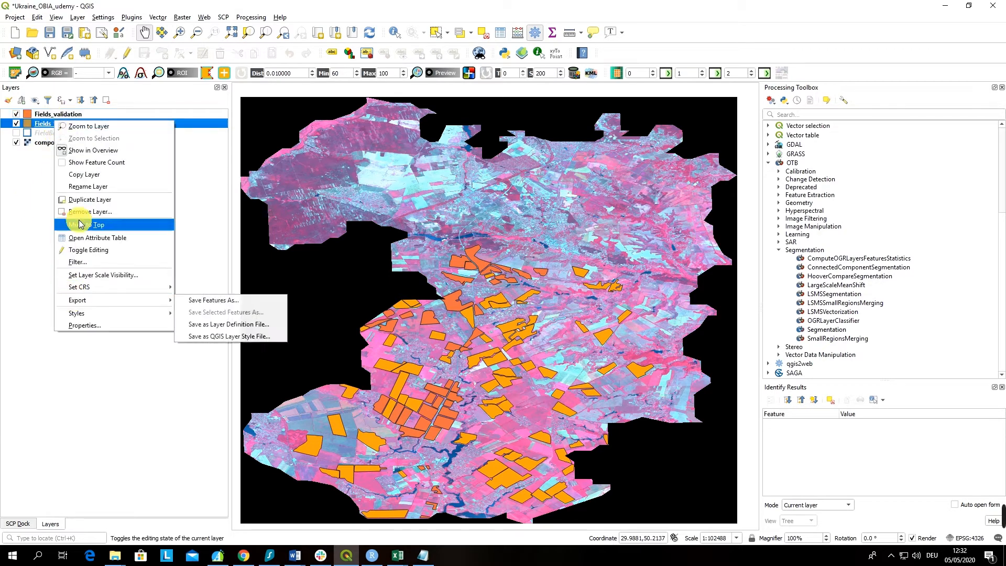
mouse_move(95, 179)
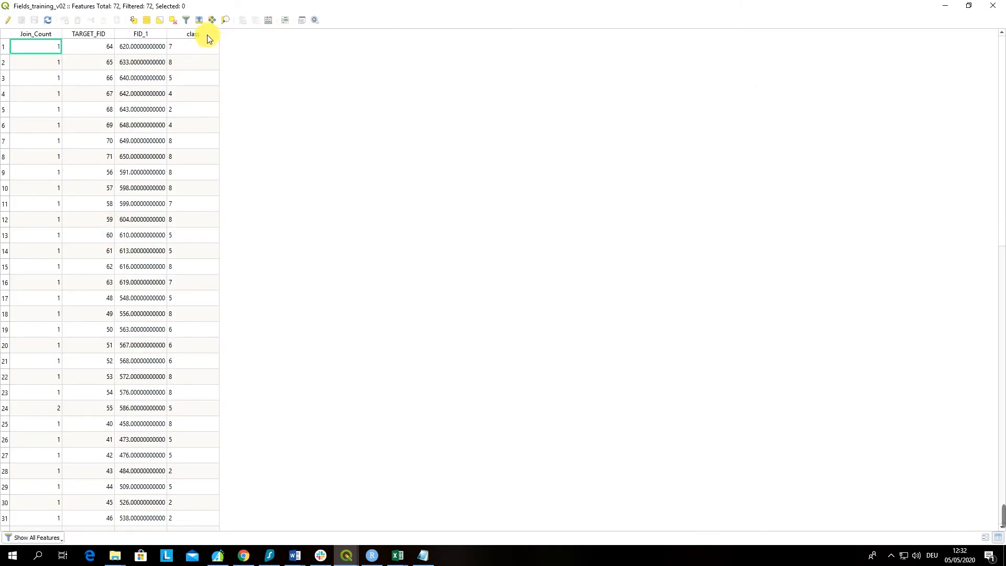
click(189, 34)
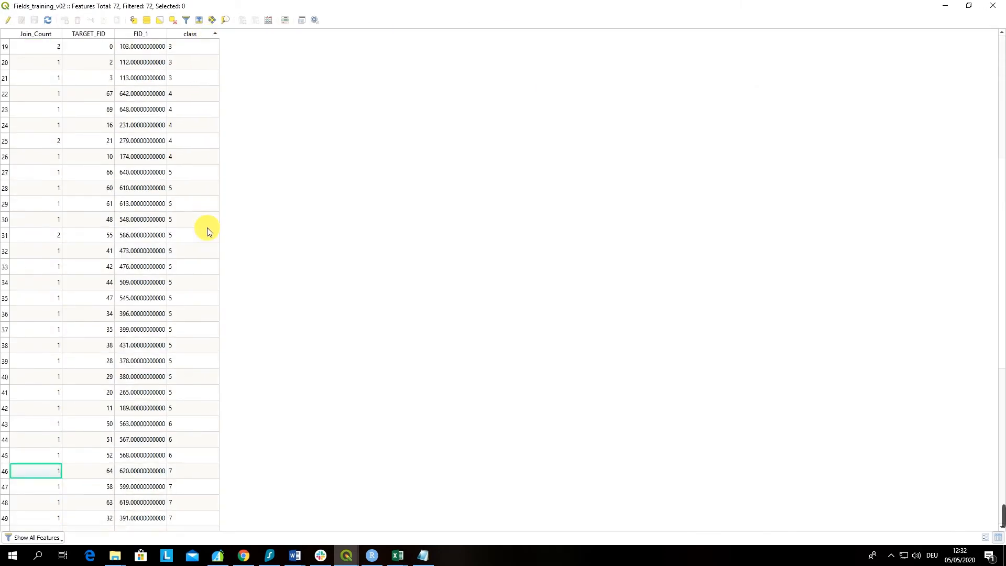
scroll(down, 3)
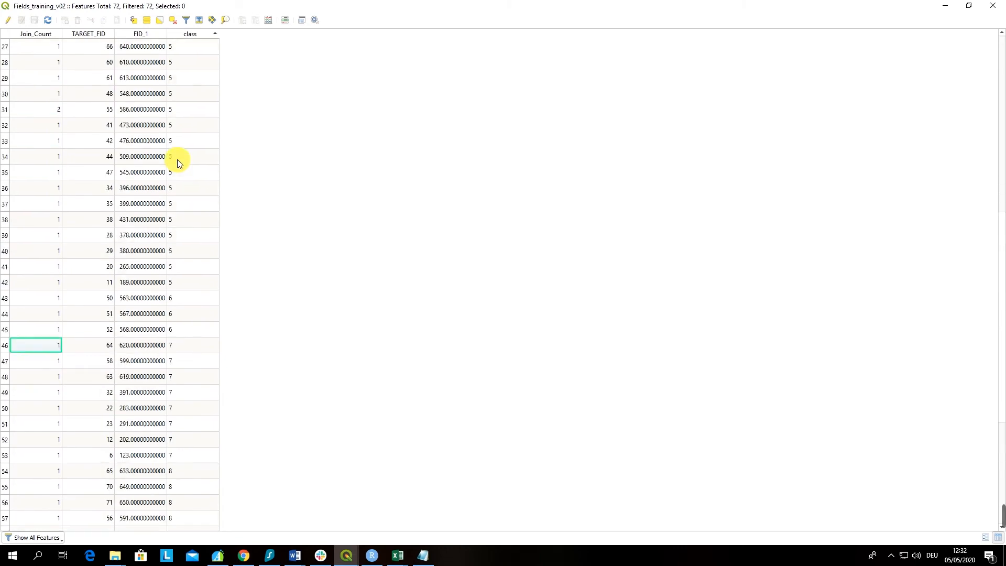
scroll(up, 3)
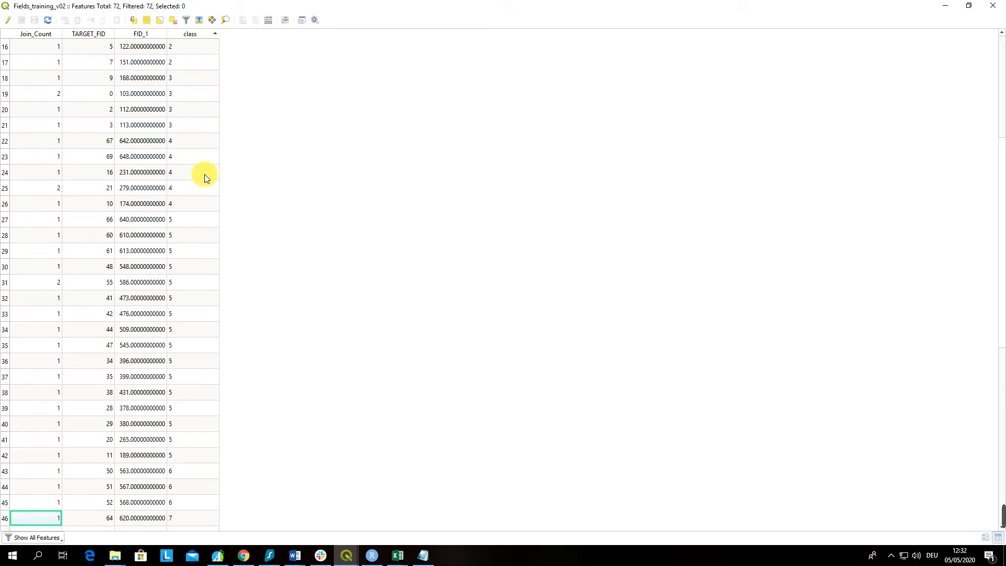
scroll(down, 3)
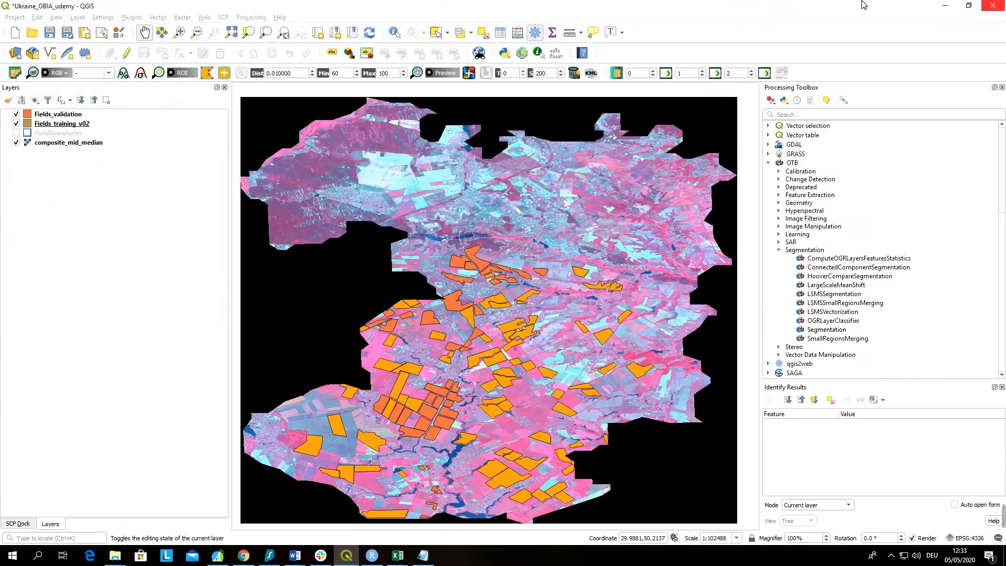
click(62, 124)
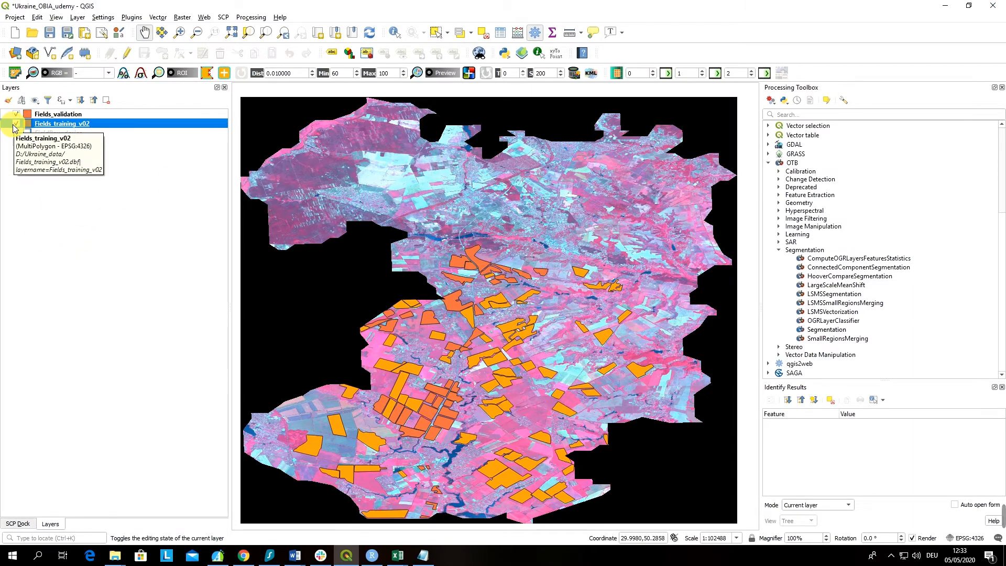
click(62, 113)
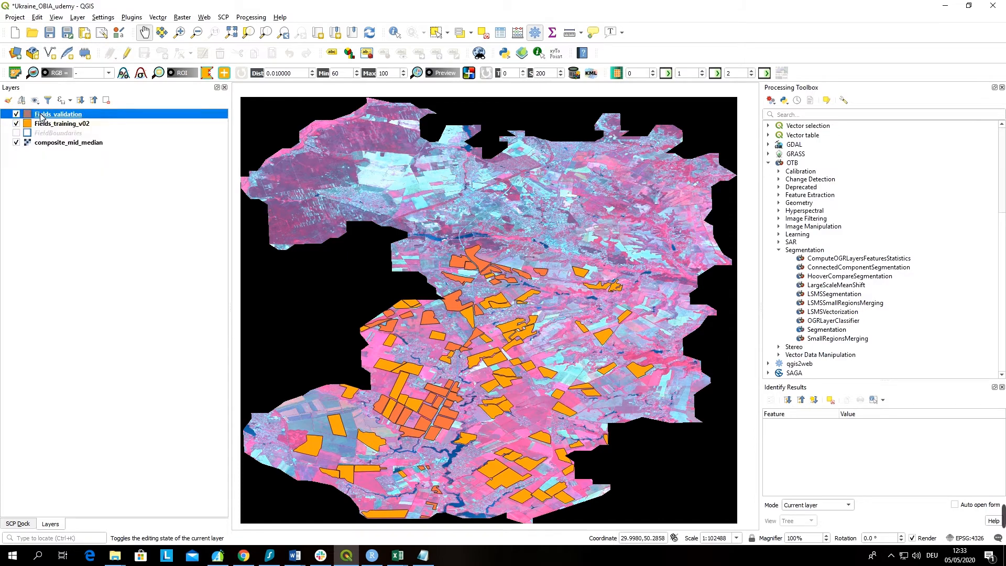
right_click(57, 114)
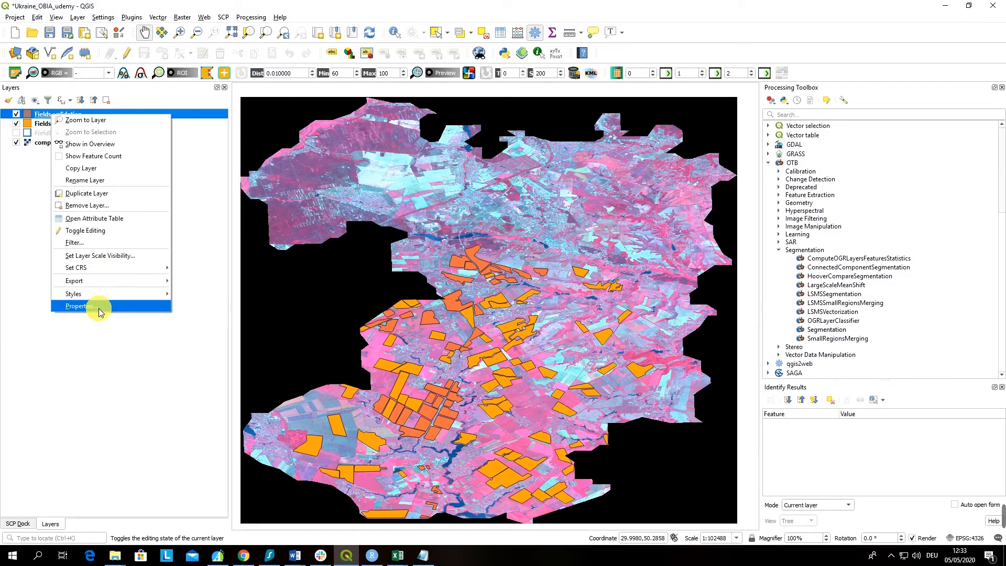
mouse_move(106, 218)
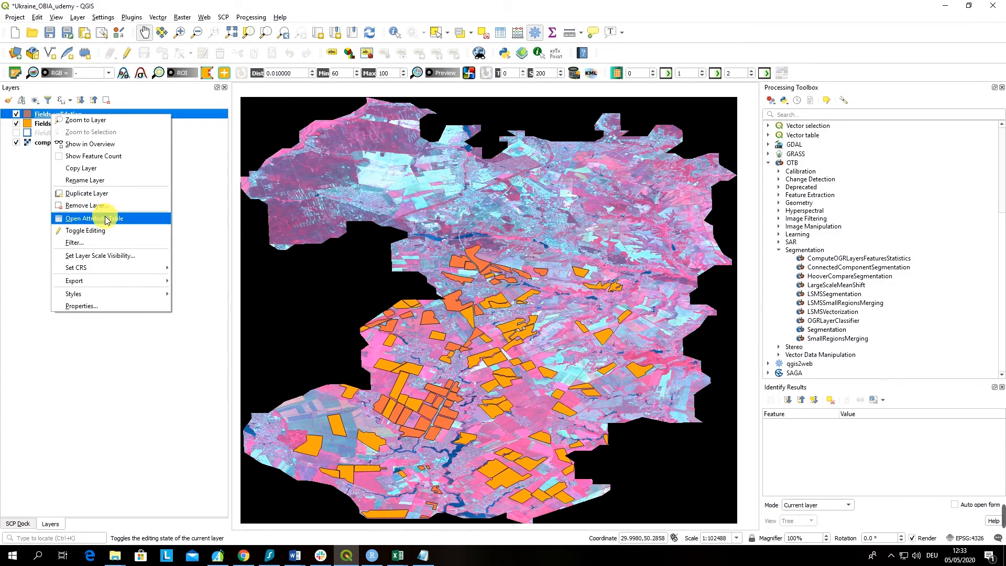
click(99, 218)
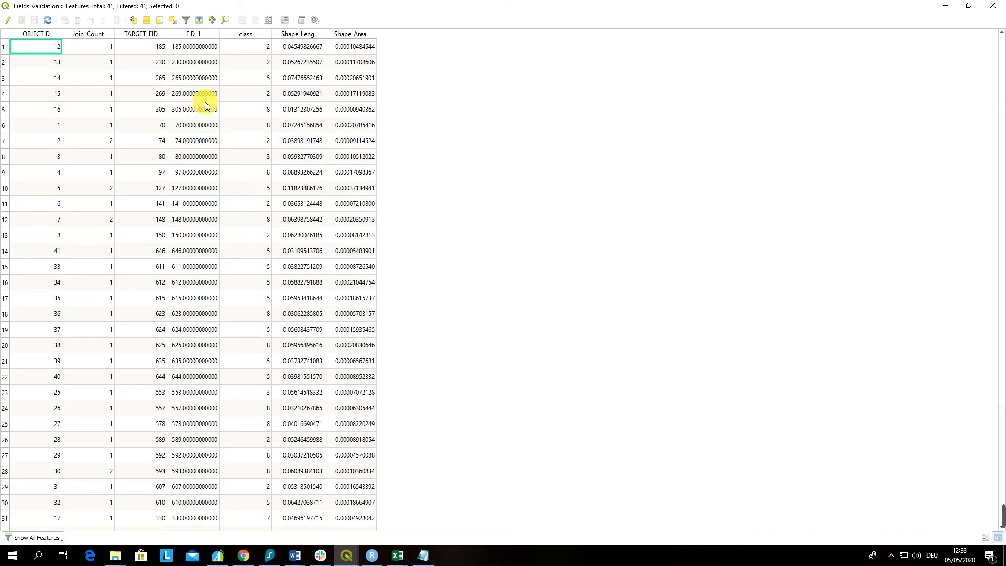
click(243, 33)
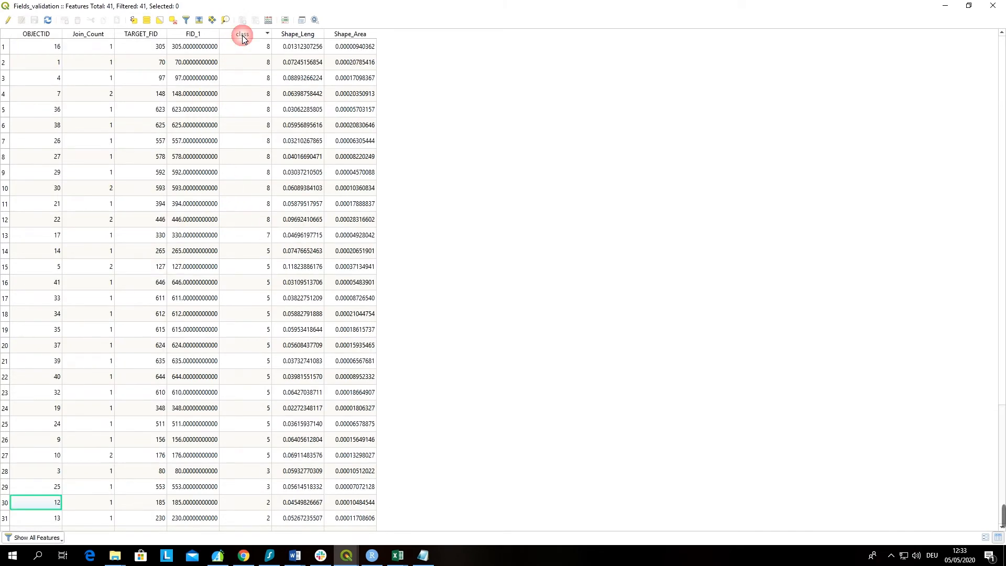
scroll(down, 3)
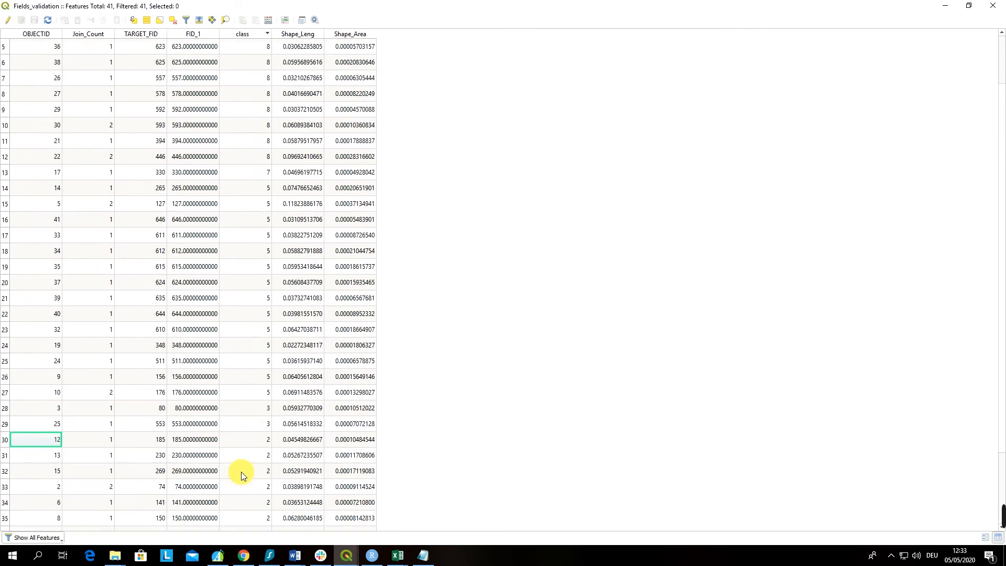
scroll(down, 3)
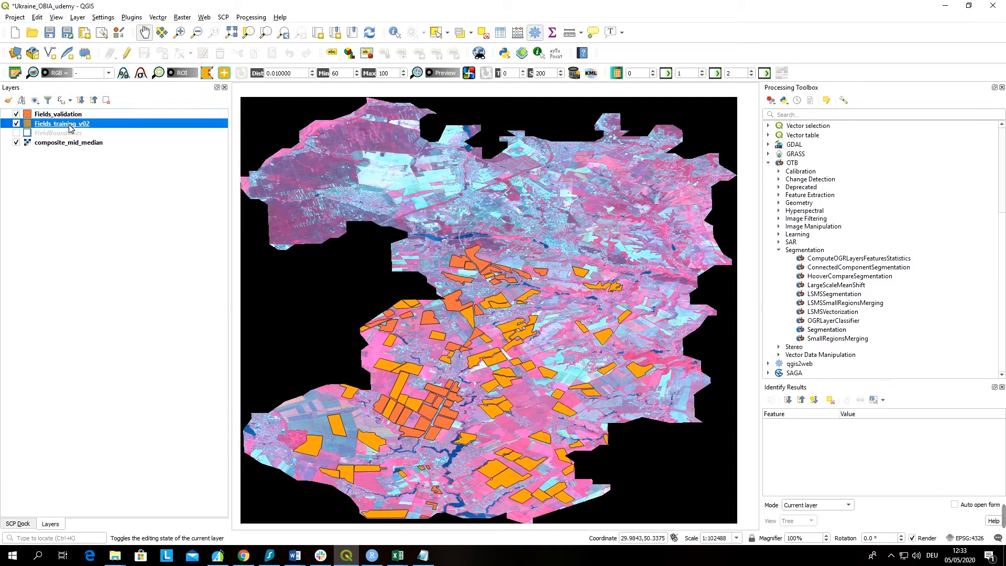
right_click(61, 124)
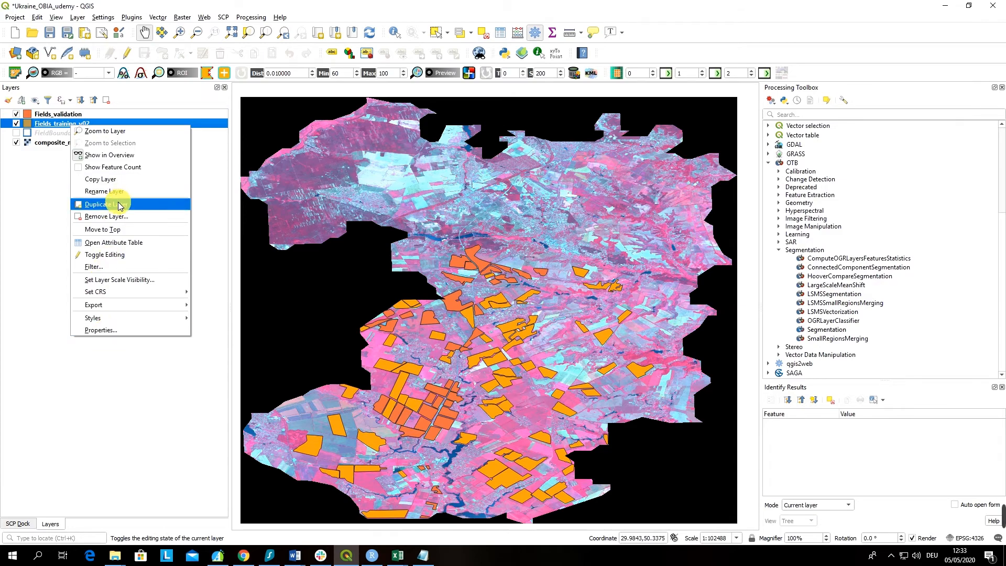
mouse_move(119, 229)
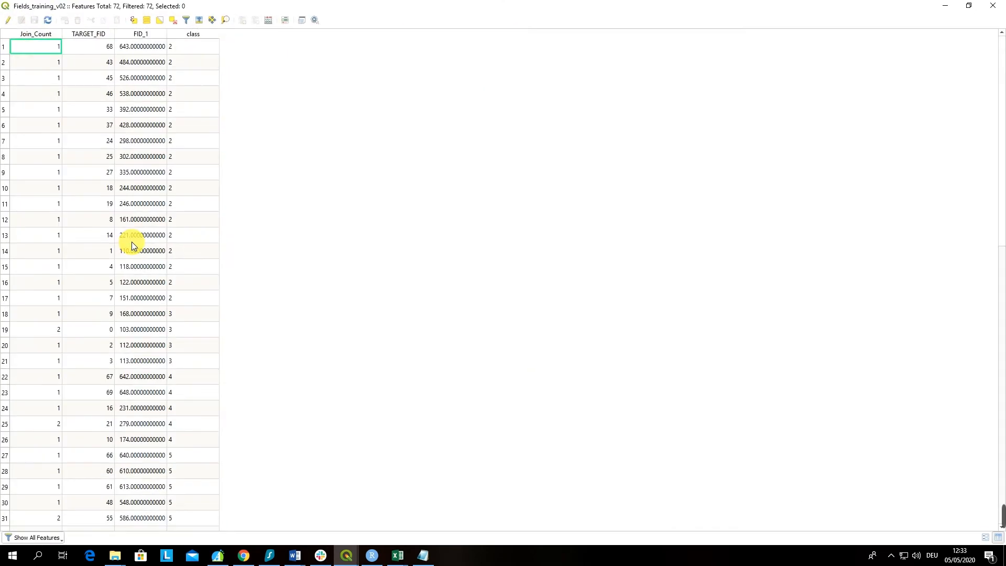
scroll(down, 3)
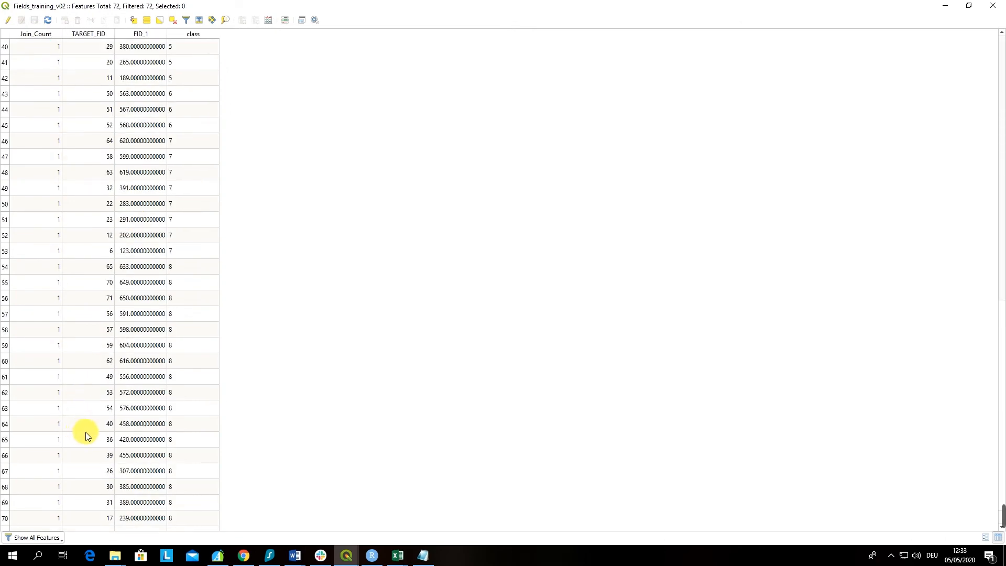
scroll(down, 3)
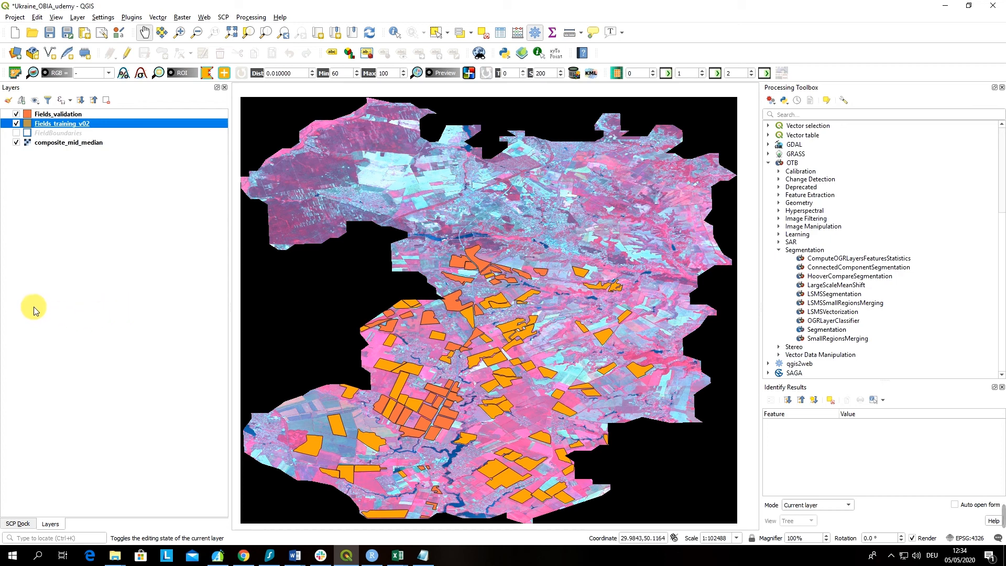
mouse_move(56, 237)
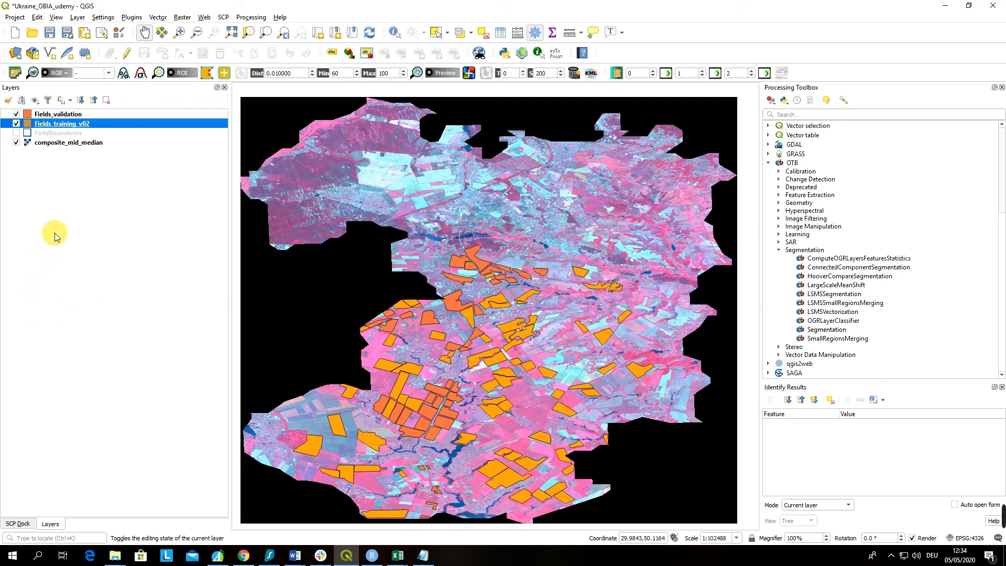